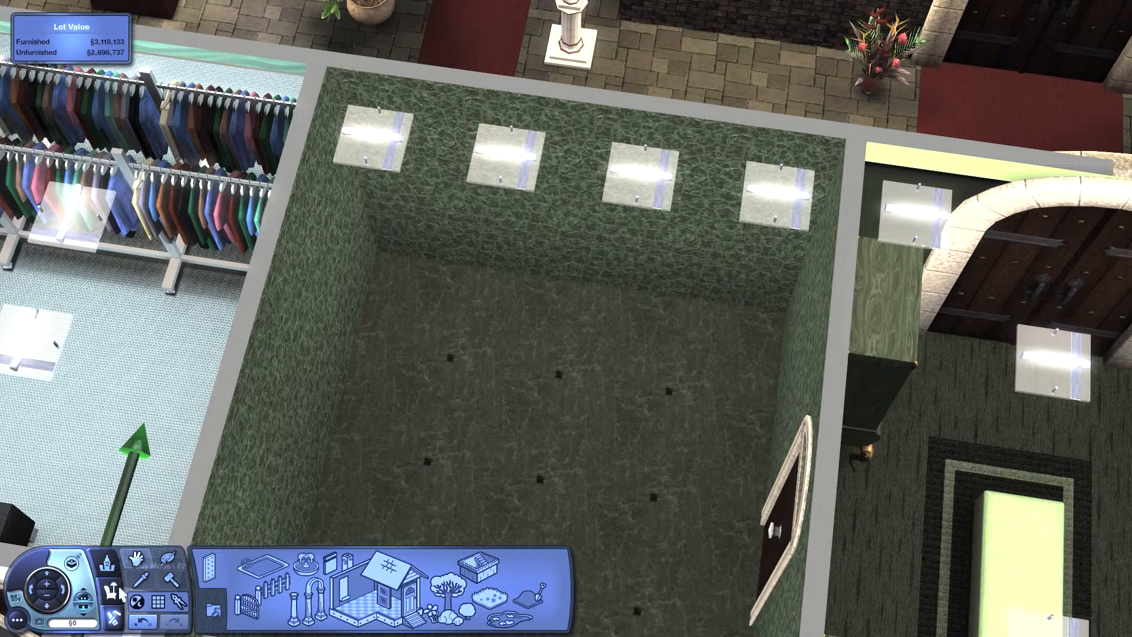
# - Show the bathroom Mirrors catalogue in Buy Mode above the empty green room
pyautogui.click(407, 540)
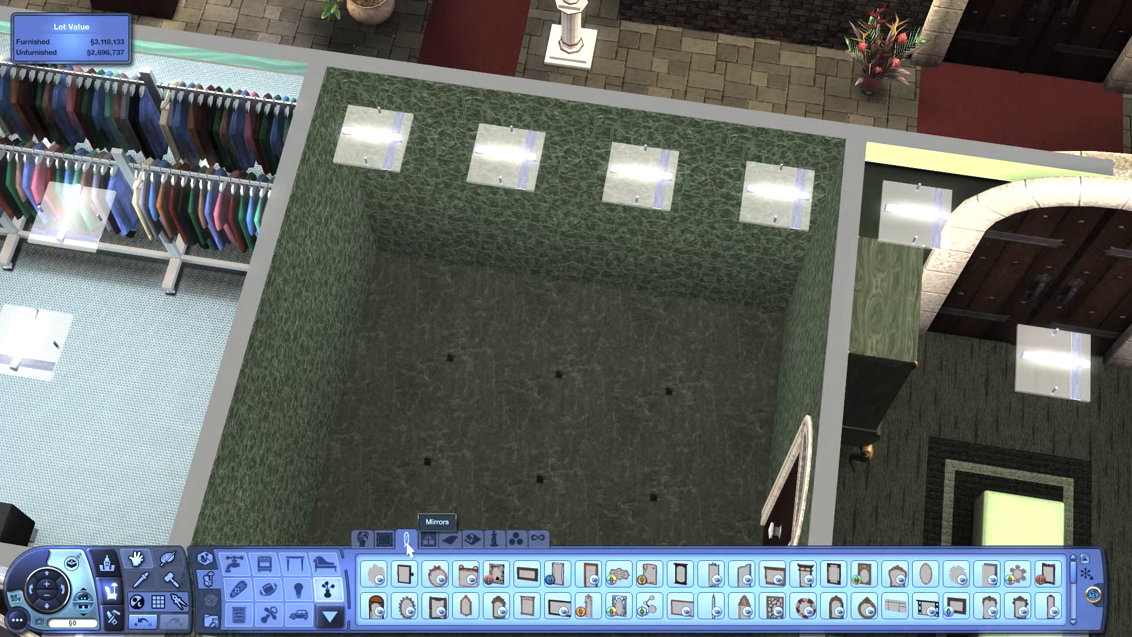
# - Hang two groups of six tiled square mirrors on the bathroom's back wall
pyautogui.click(407, 539)
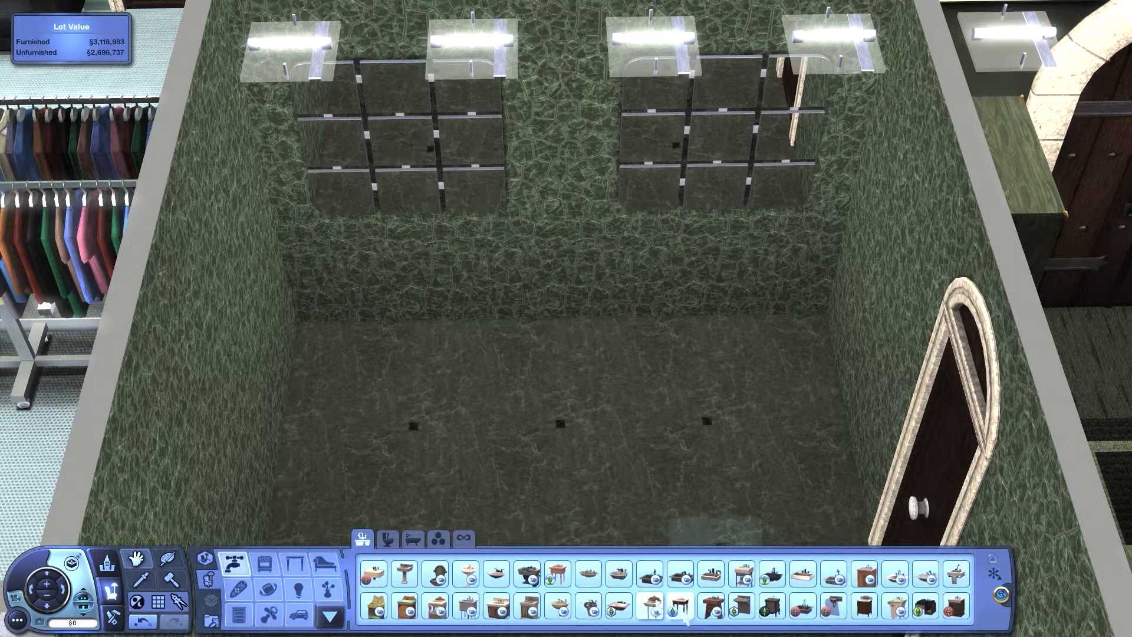
# - Place a white pedestal sink under the left mirrors and bring up its Create-a-Style colours
pyautogui.click(801, 575)
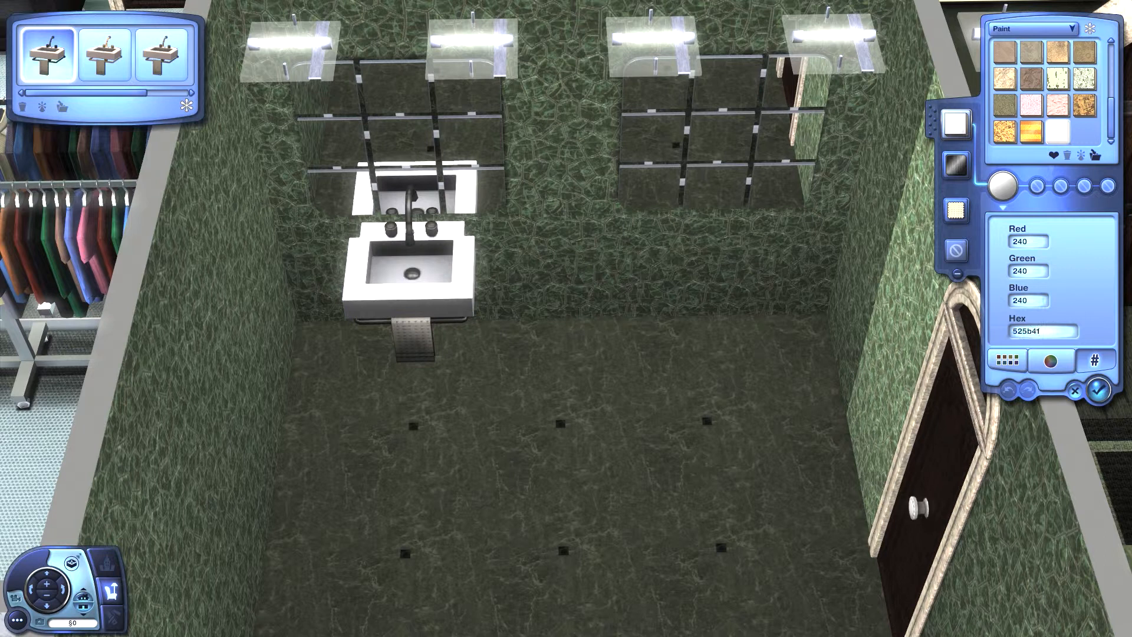
pyautogui.click(1051, 361)
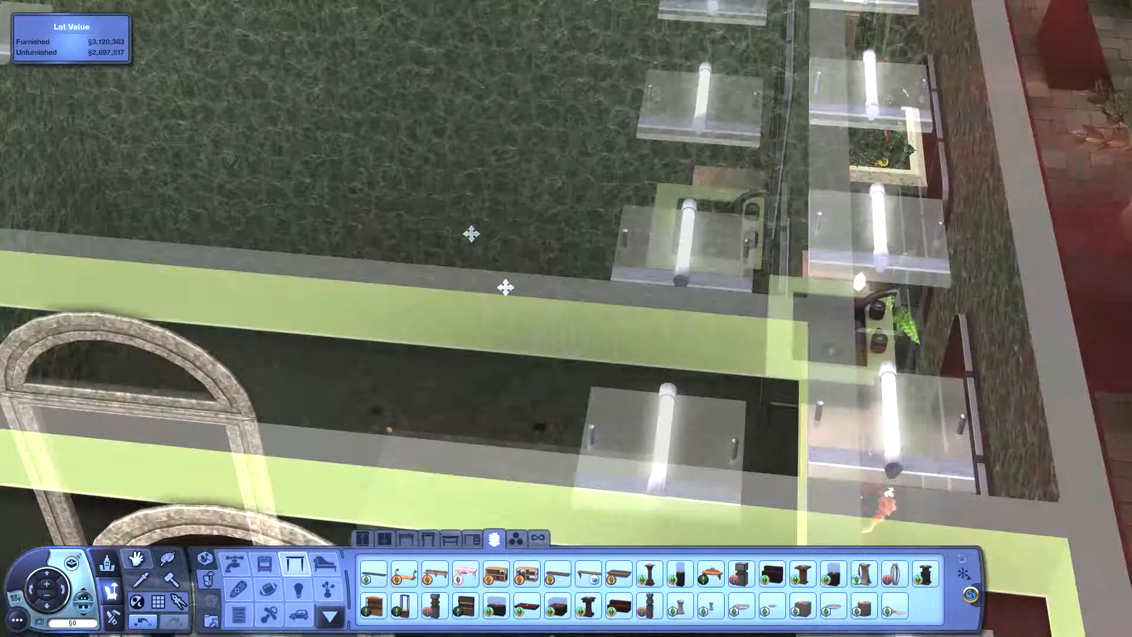
# - Add the second green sink on the wooden counter and show the Showers and Tubs catalogue
pyautogui.click(322, 565)
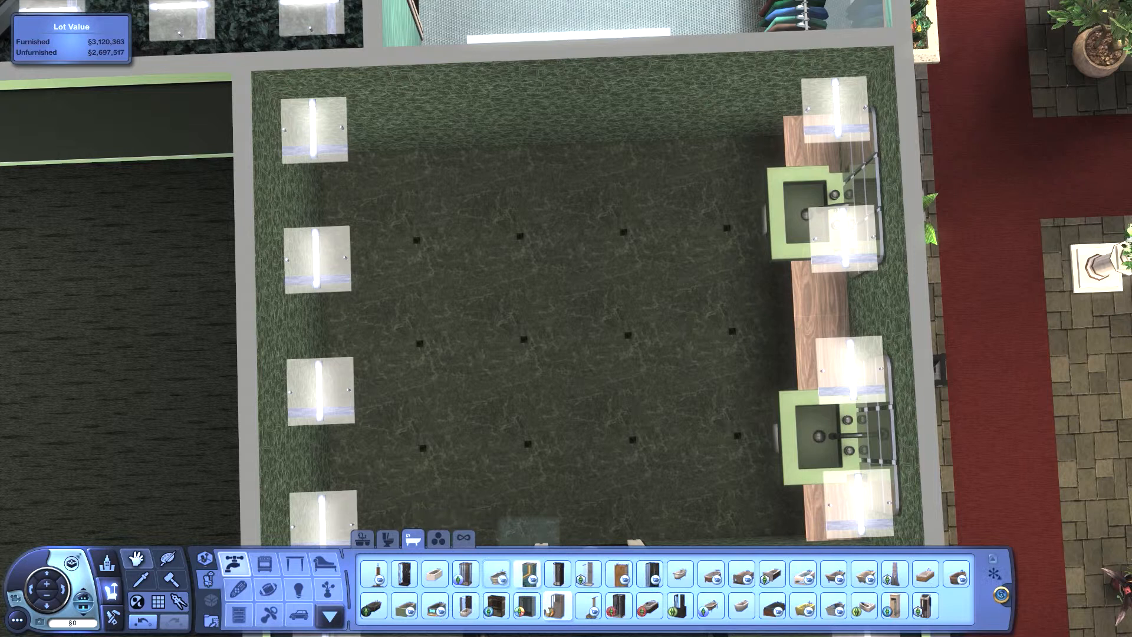
# - Place a glass shower stall, white freestanding tub and toilet, with the tub's style options shown
pyautogui.click(520, 232)
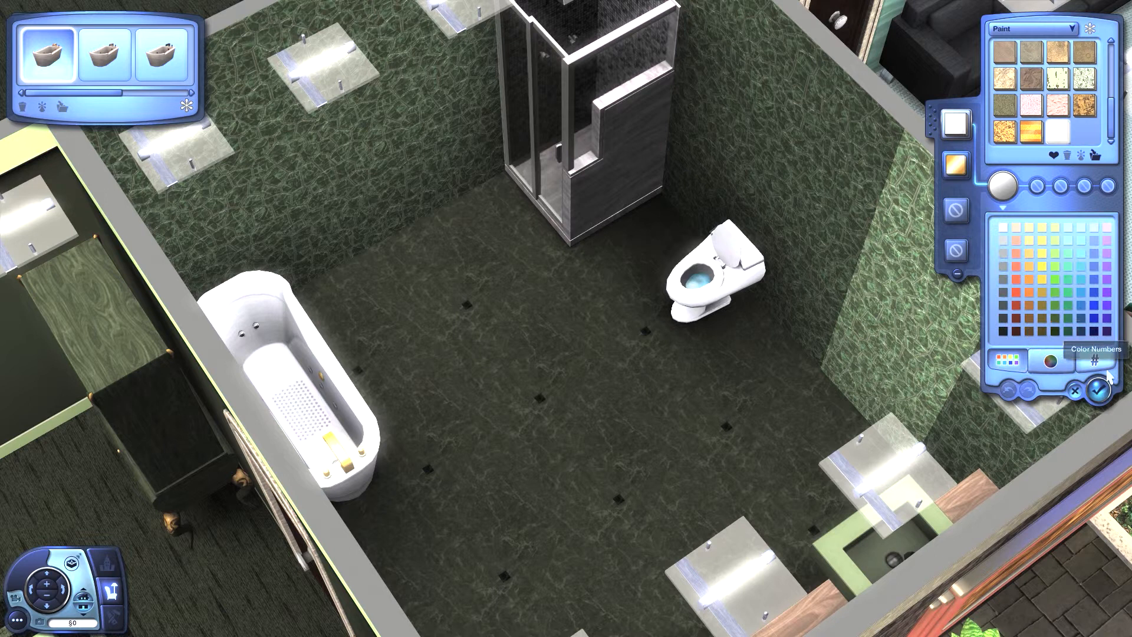
# - Recolour the bathtub and the toilet dark grey with hex 535353 and accept both
pyautogui.click(1098, 363)
pyautogui.write('e7b92e')
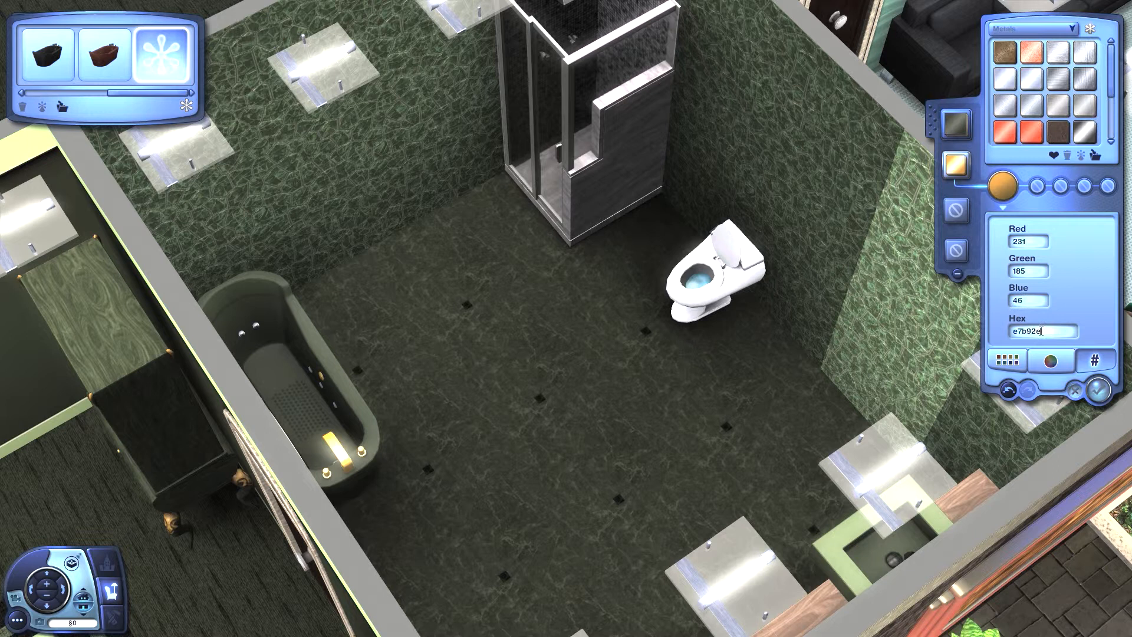
pyautogui.click(1051, 361)
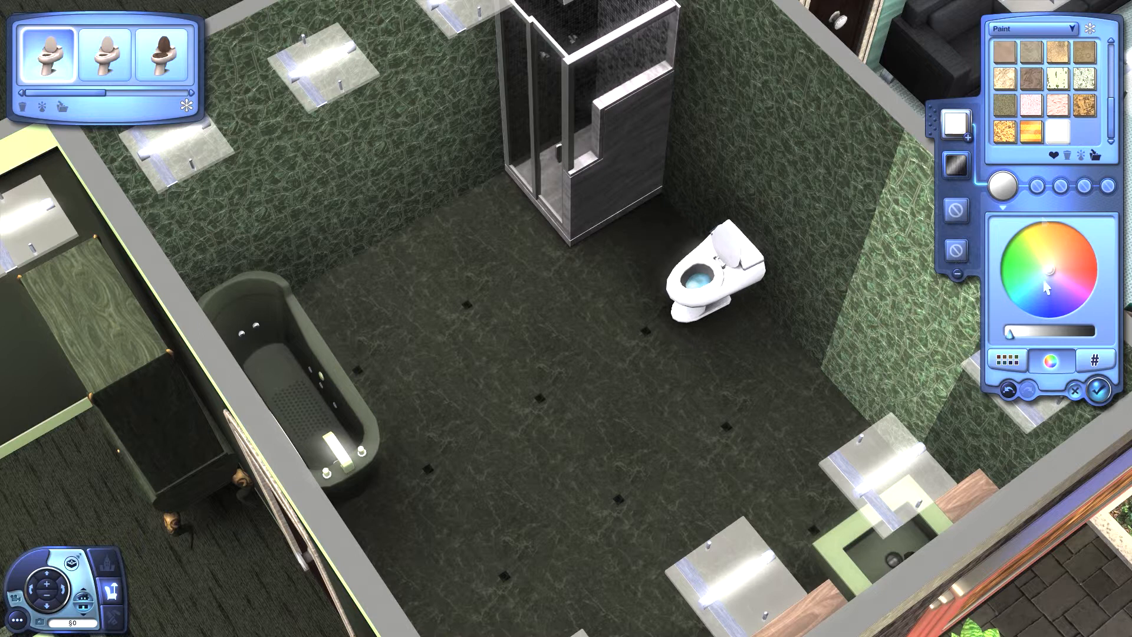
pyautogui.click(1098, 361)
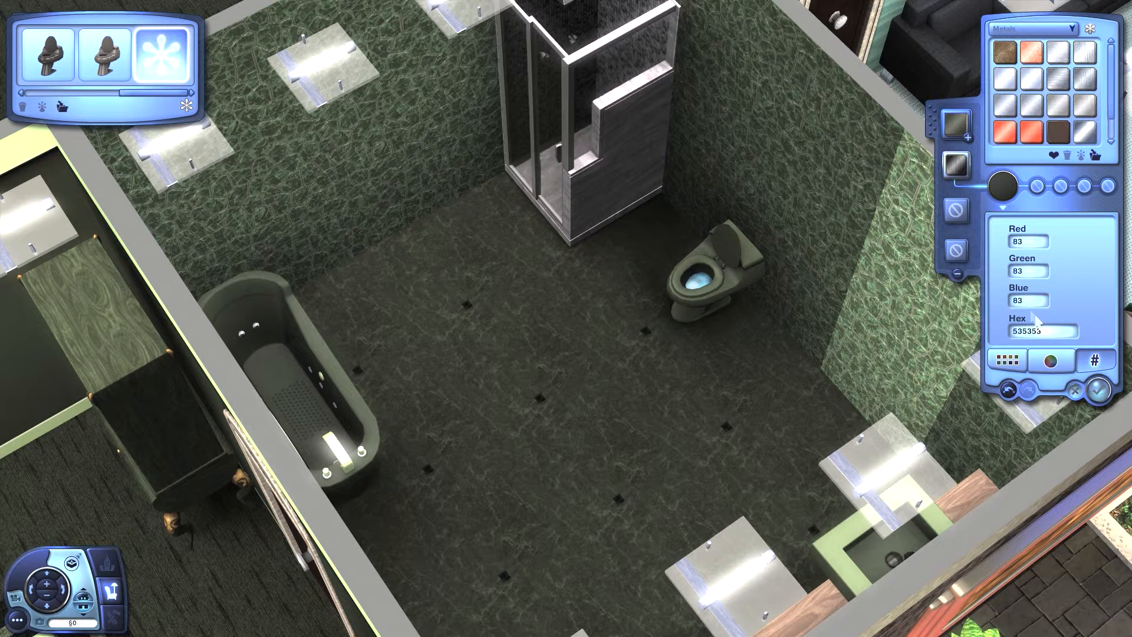
pyautogui.click(1052, 361)
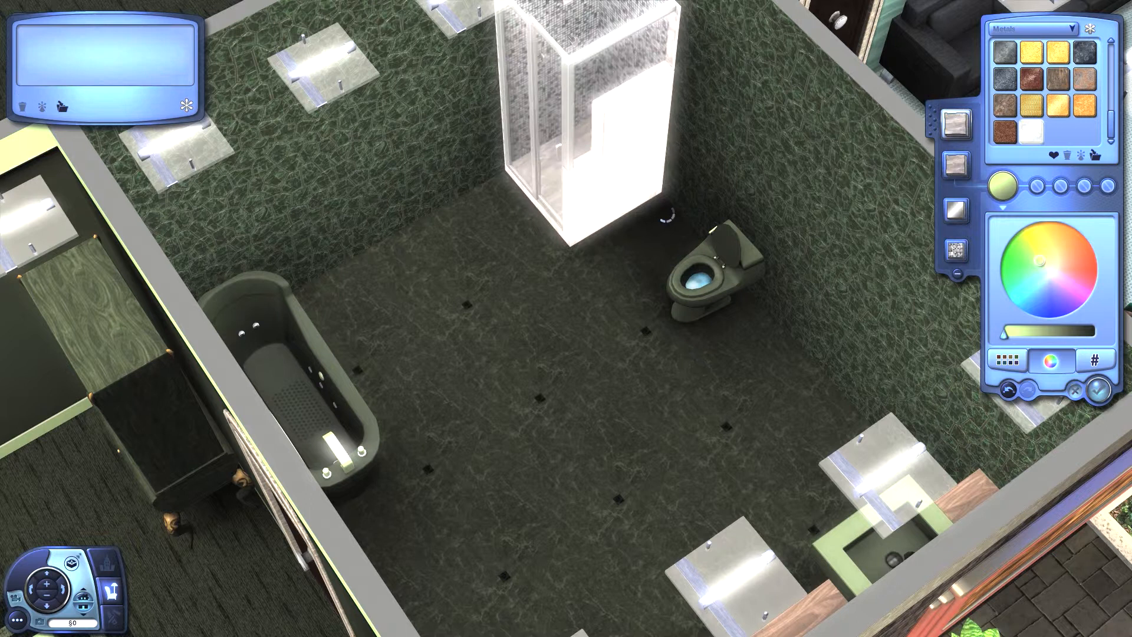
# - Give the shower stall dark wall tiles and a plastic frame colour of hex 525b41
pyautogui.click(1034, 28)
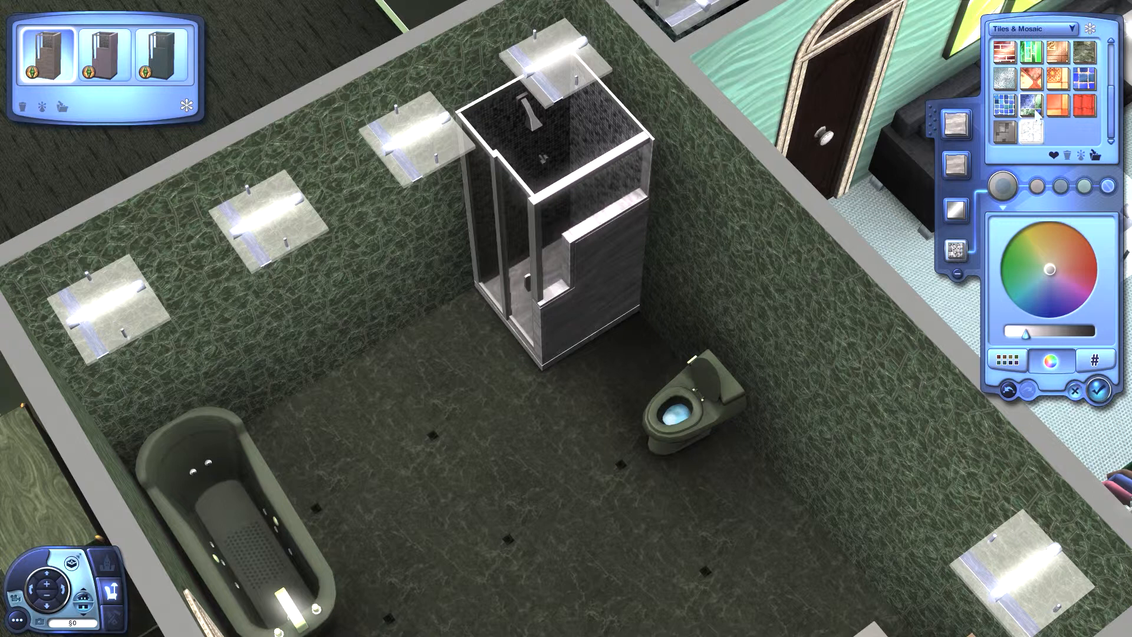
pyautogui.click(1075, 28)
pyautogui.write('65')
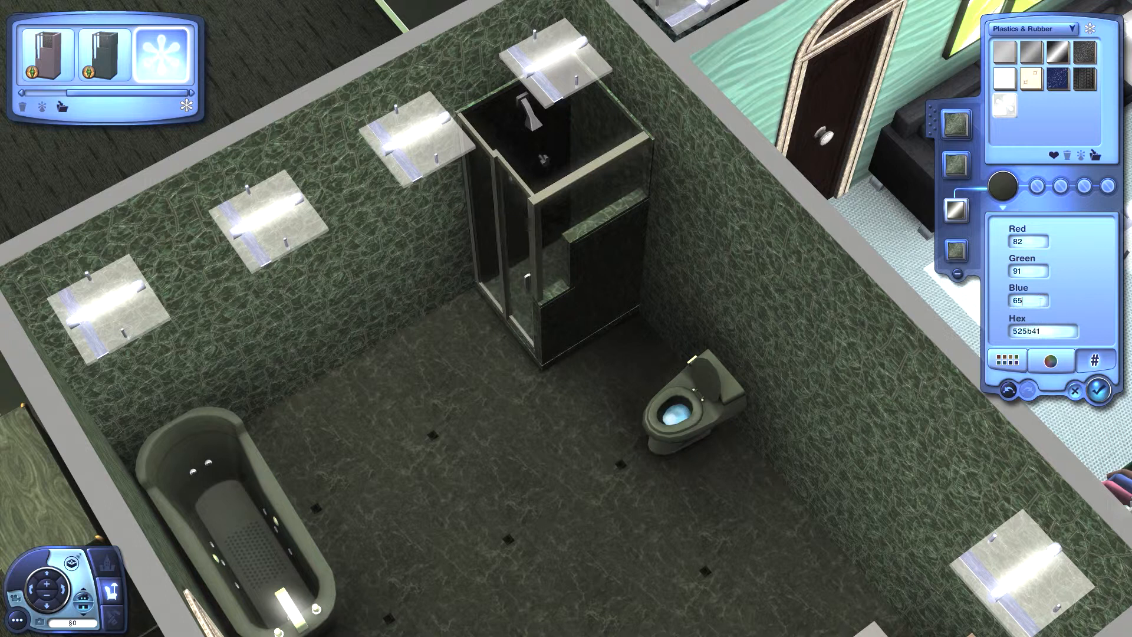
pyautogui.click(1051, 361)
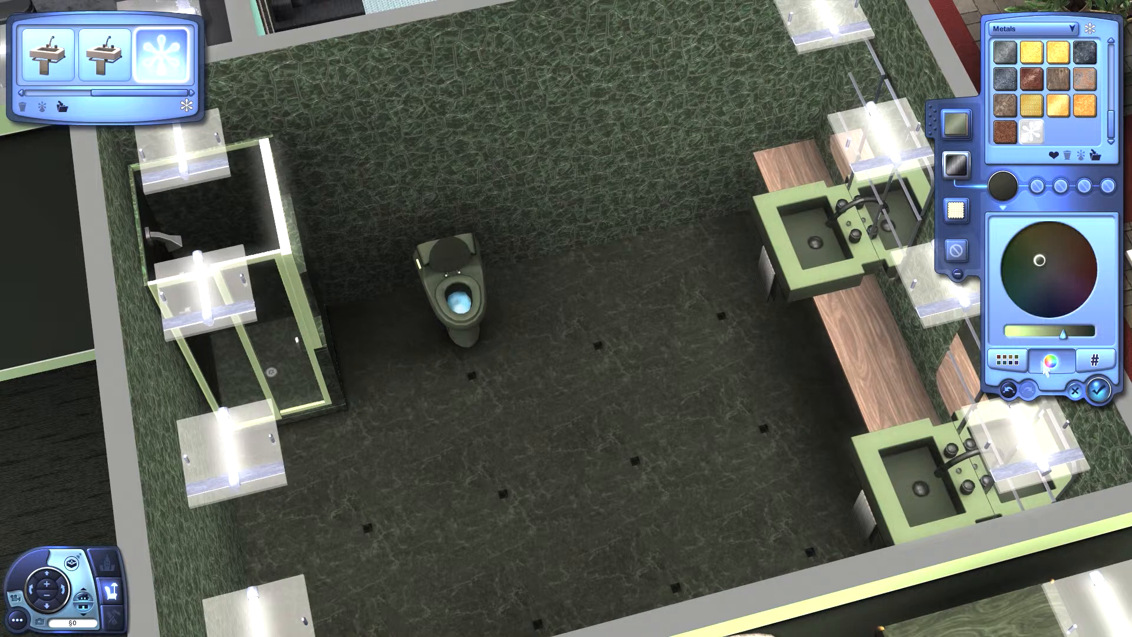
# - Finish both sinks in dark green with pale fixtures and start browsing rugs
pyautogui.click(1096, 361)
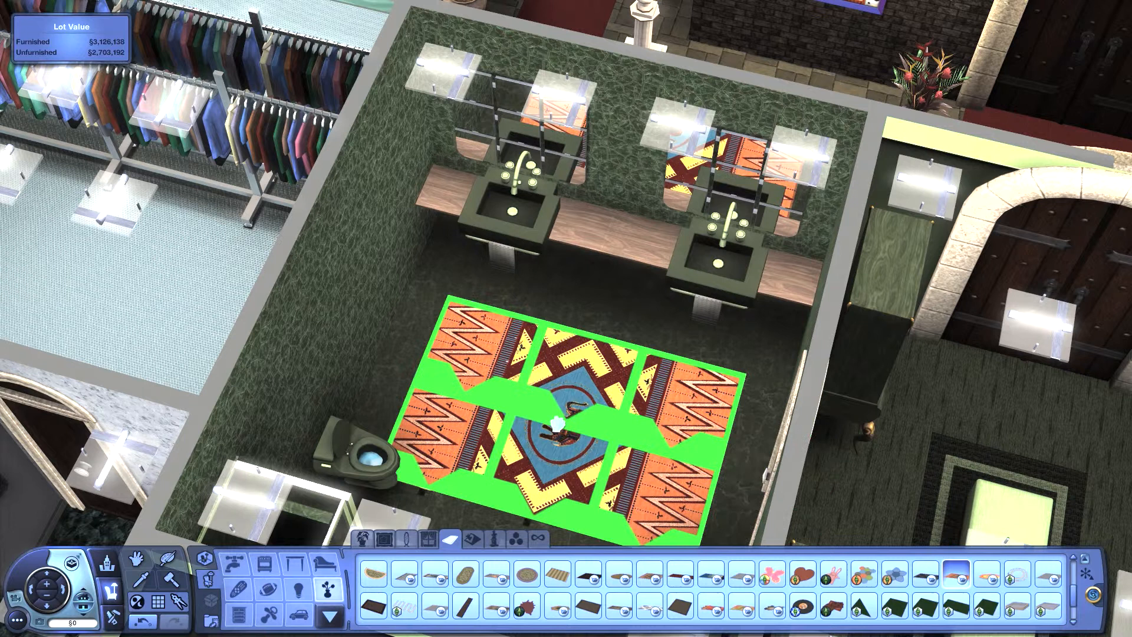
# - Lay a round floral rug by the tub and a large dark rectangular rug before the sinks
pyautogui.click(406, 590)
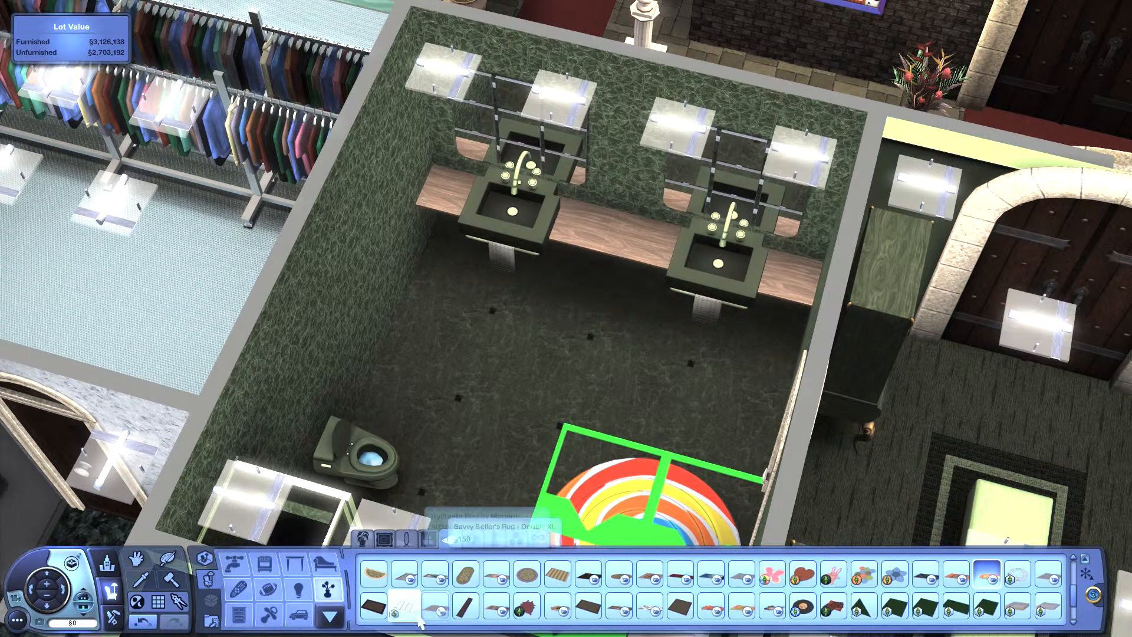
pyautogui.click(589, 604)
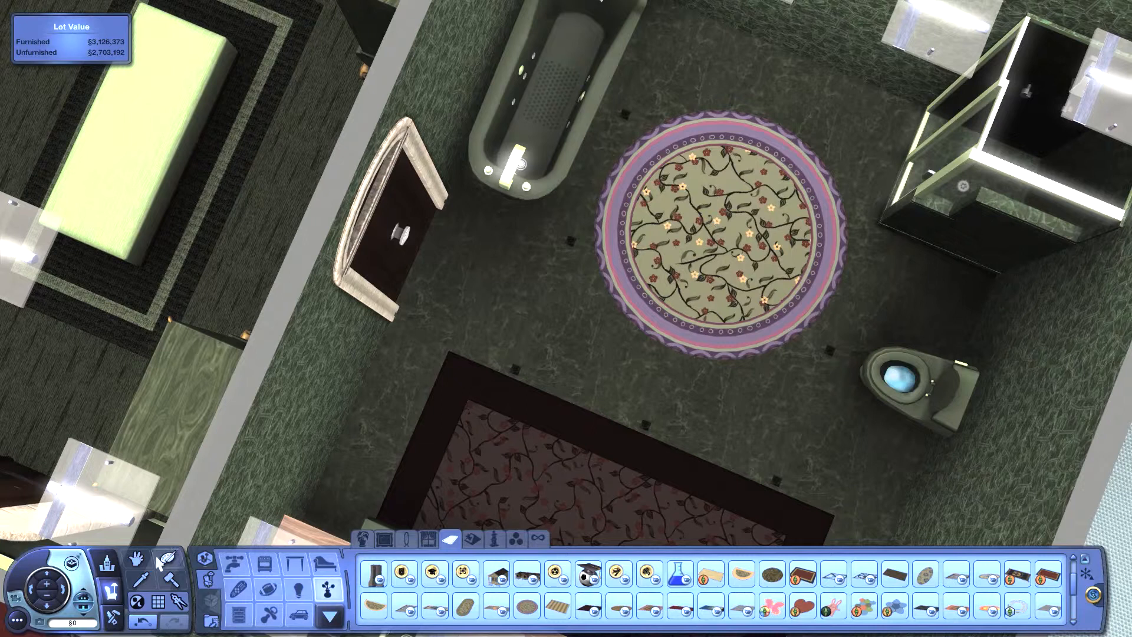
pyautogui.click(451, 538)
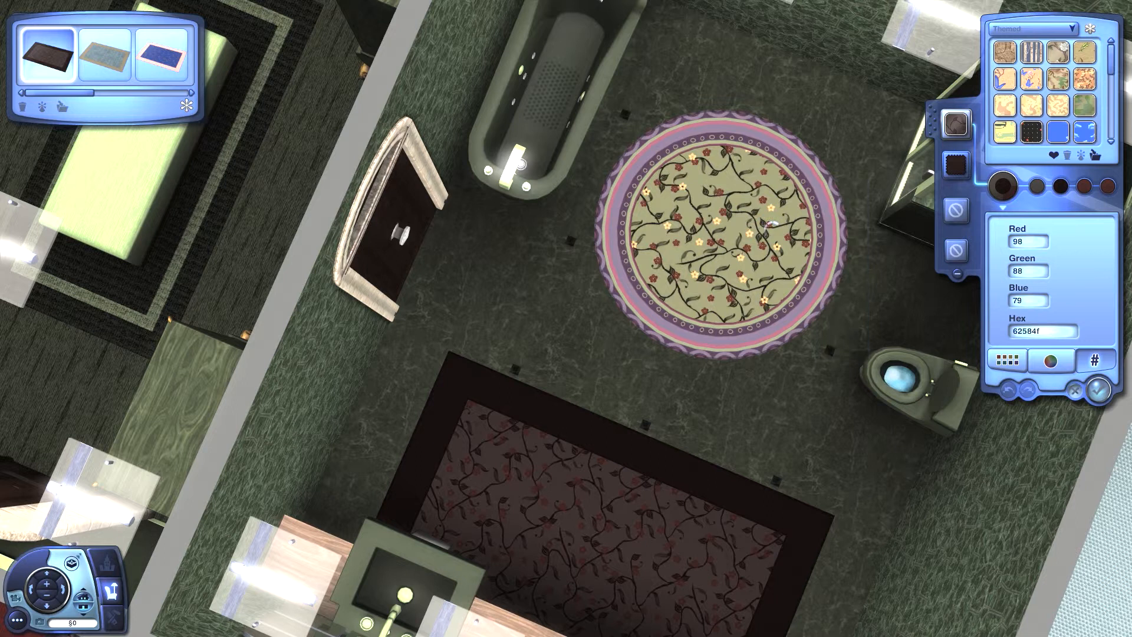
# - Restyle the round rug in the dark brown vine pattern, hex 62584f, and accept
pyautogui.click(1098, 390)
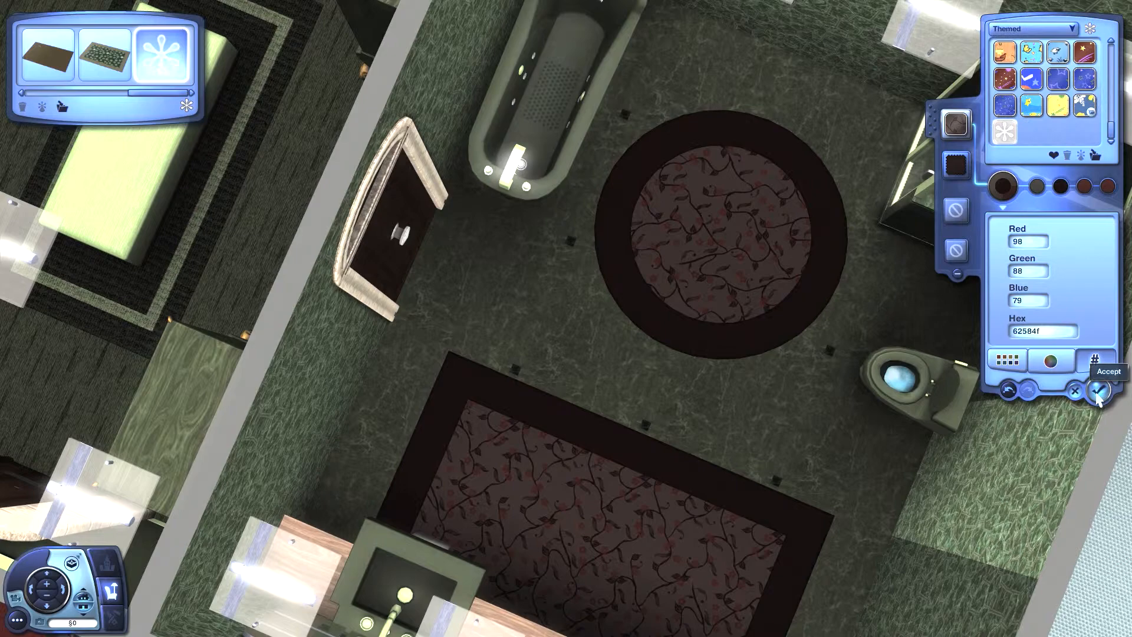
pyautogui.click(1098, 391)
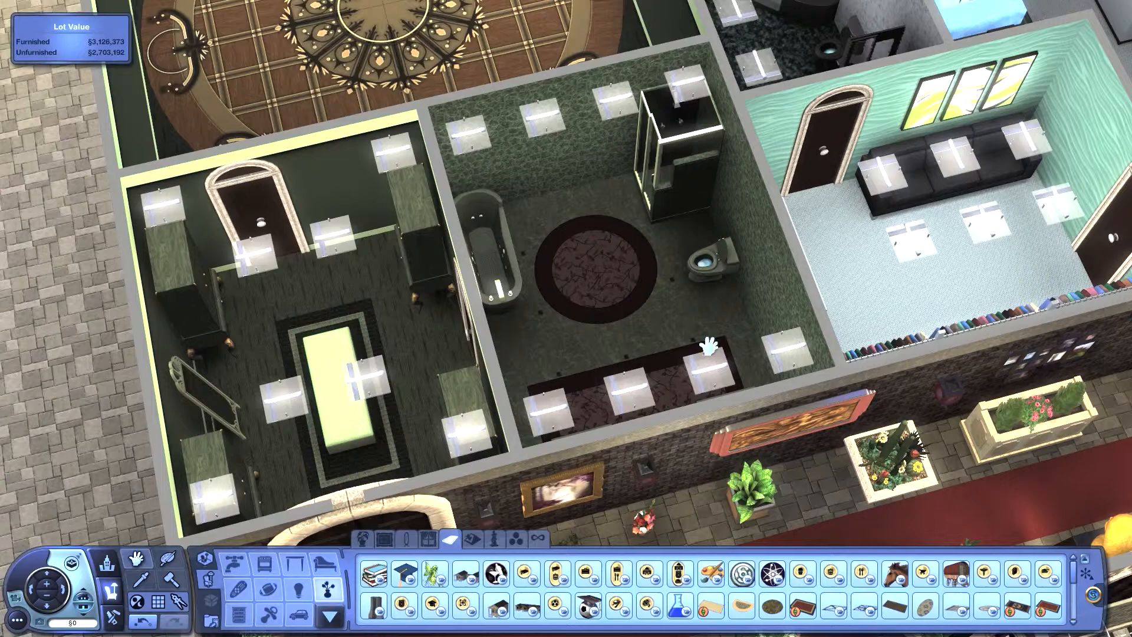